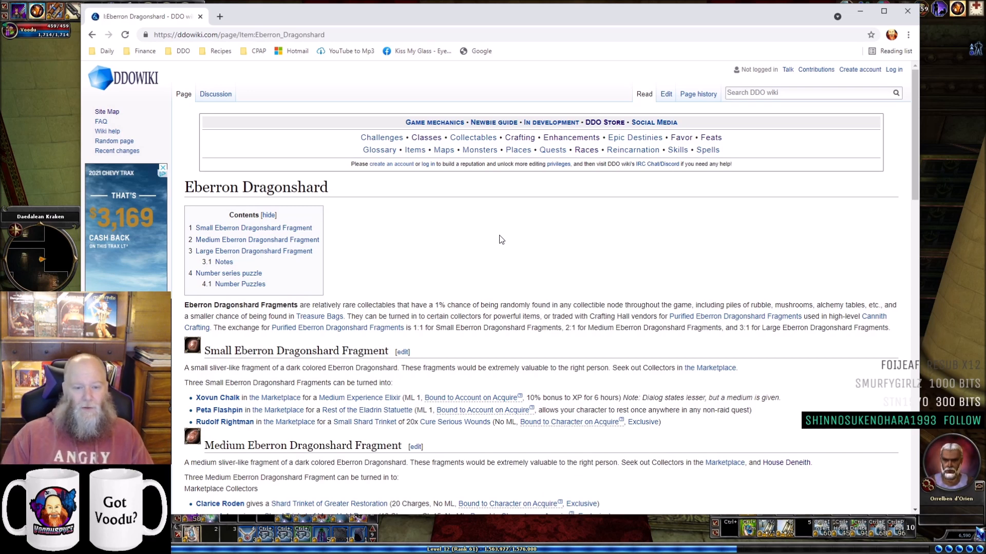
{"action": "scroll", "scroll_direction": "down", "scroll_amount": 3}
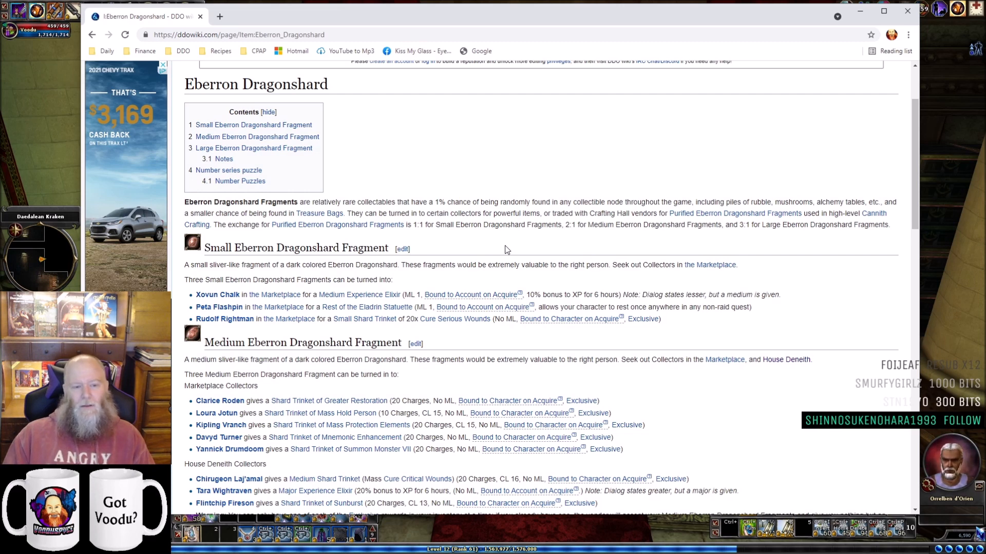
{"action": "scroll", "scroll_direction": "down", "scroll_amount": 3}
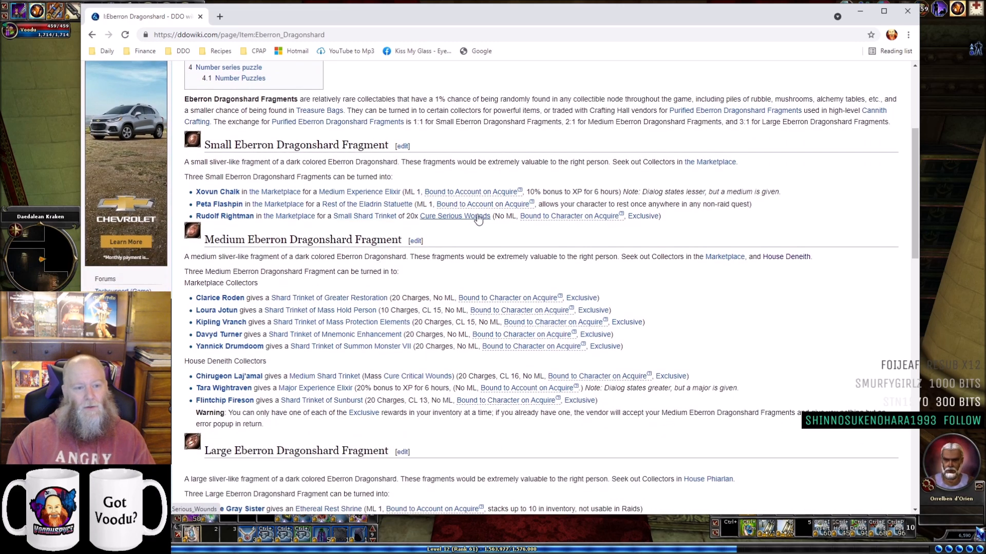
{"action": "mouse_move", "coordinate": [554, 180]}
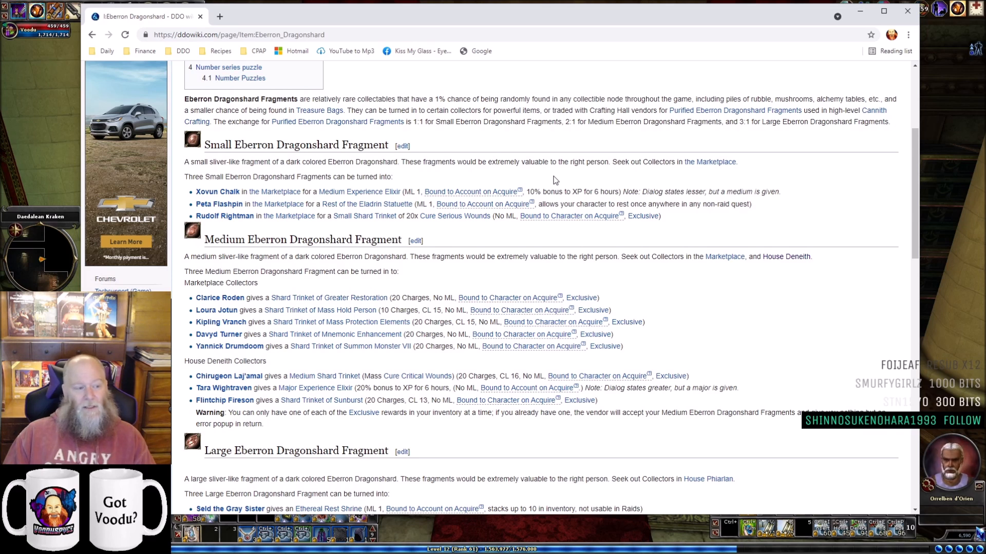
{"action": "mouse_move", "coordinate": [95, 107]}
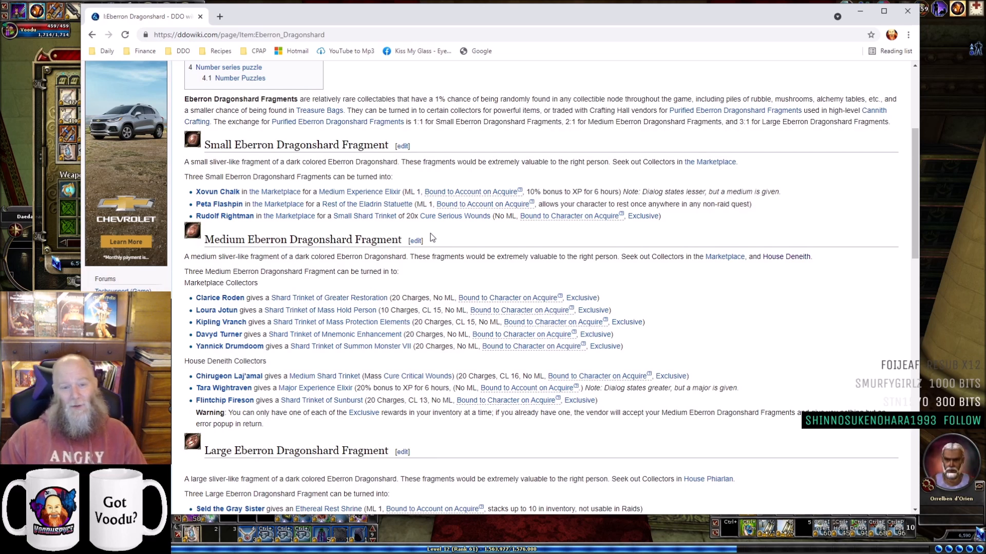
{"action": "scroll", "scroll_direction": "down", "scroll_amount": 3}
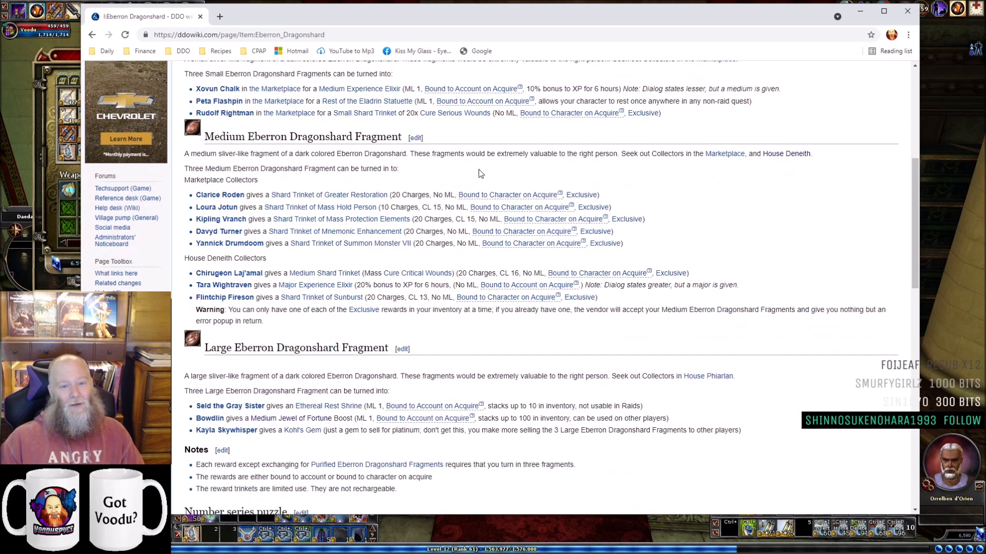
{"action": "mouse_move", "coordinate": [491, 179]}
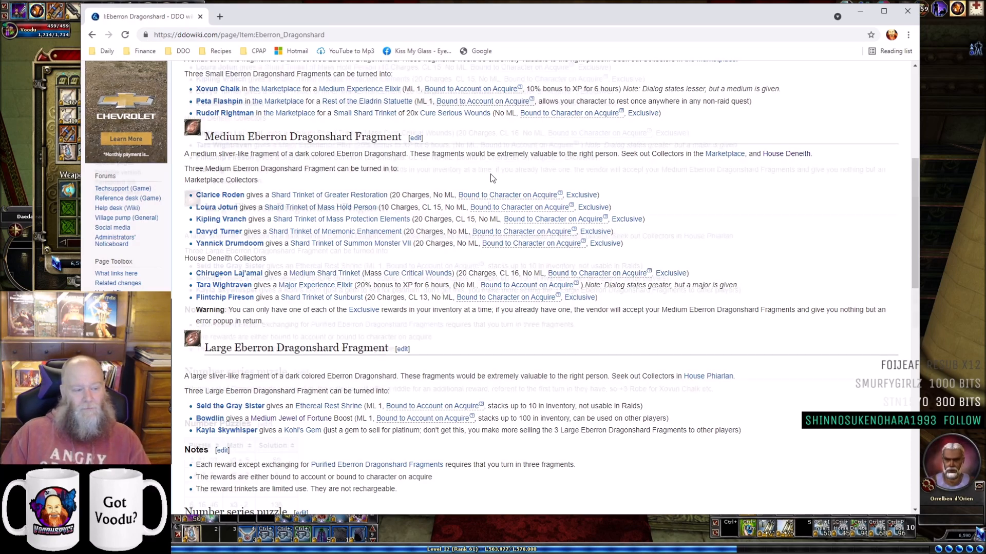
{"action": "scroll", "scroll_direction": "down", "scroll_amount": 3}
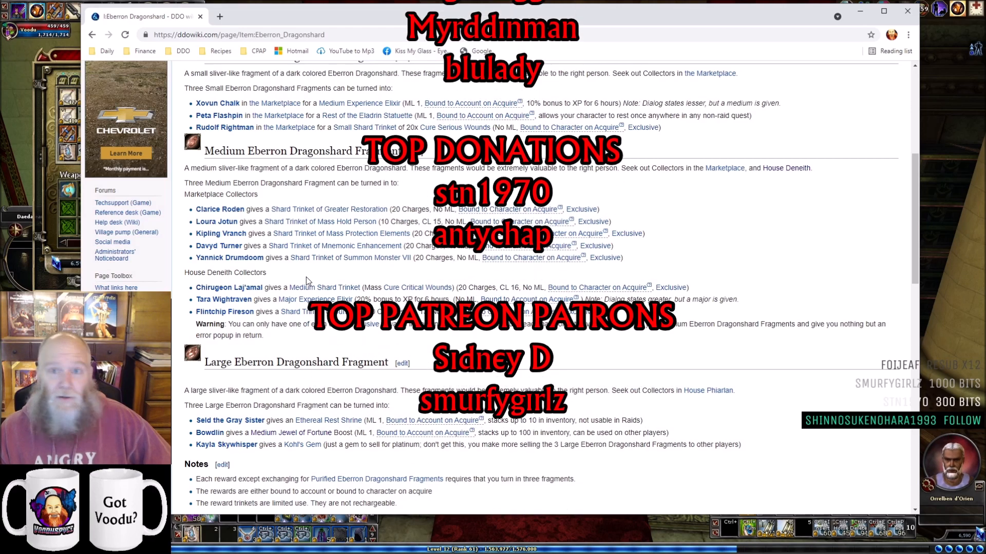
{"action": "scroll", "scroll_direction": "up", "scroll_amount": 3}
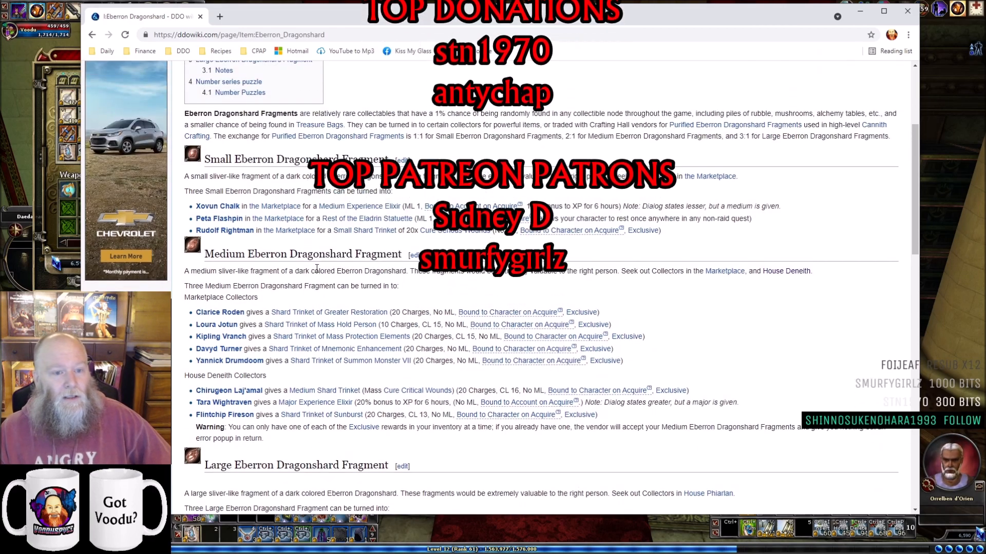